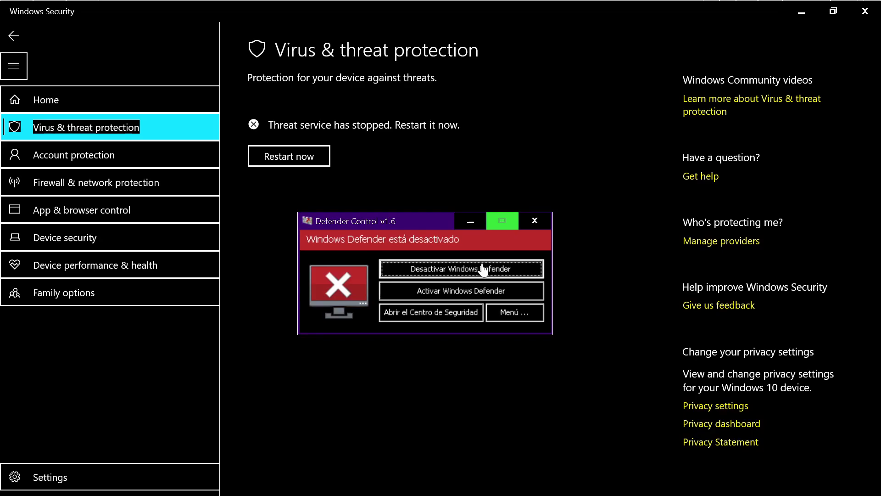
Turn Windows Defender back on, then switch it off until the red 'desactivado' status shows.
left_click(461, 268)
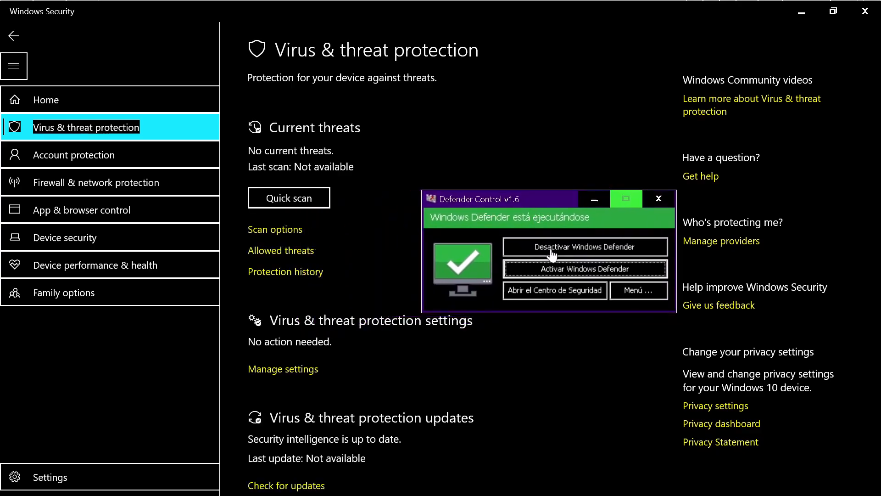
left_click(585, 247)
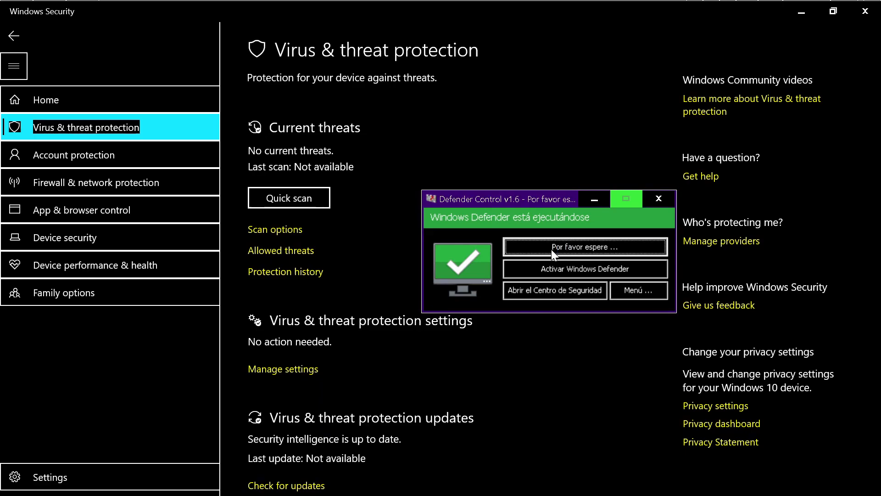
left_click(585, 247)
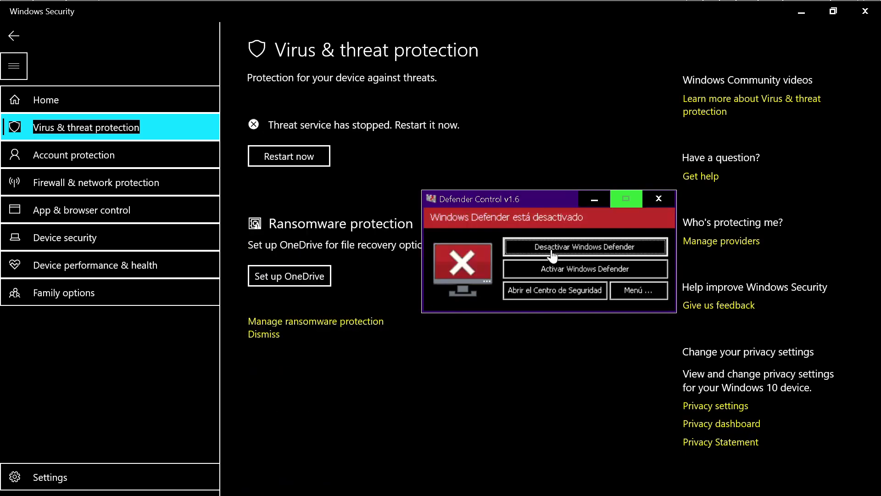
mouse_move(550, 277)
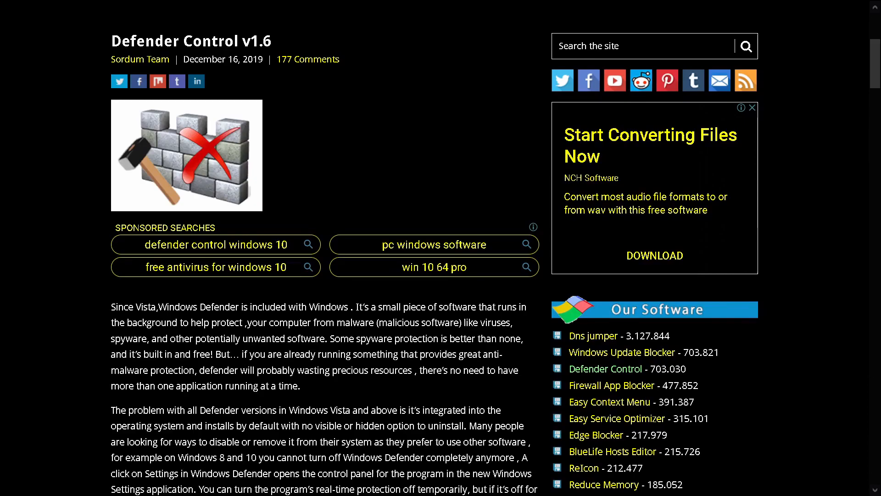
Scroll the sordum.org Defender Control v1.6 page and start the DefenderControl.zip download.
scroll("down", 3)
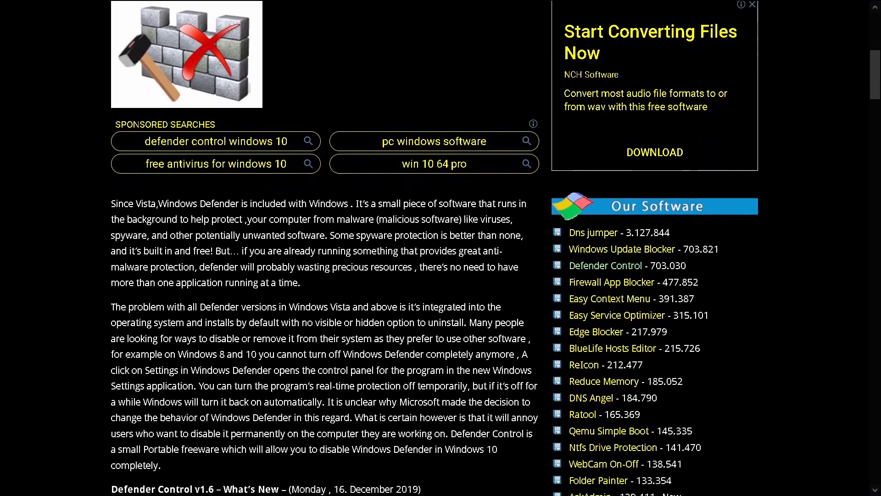
scroll("down", 3)
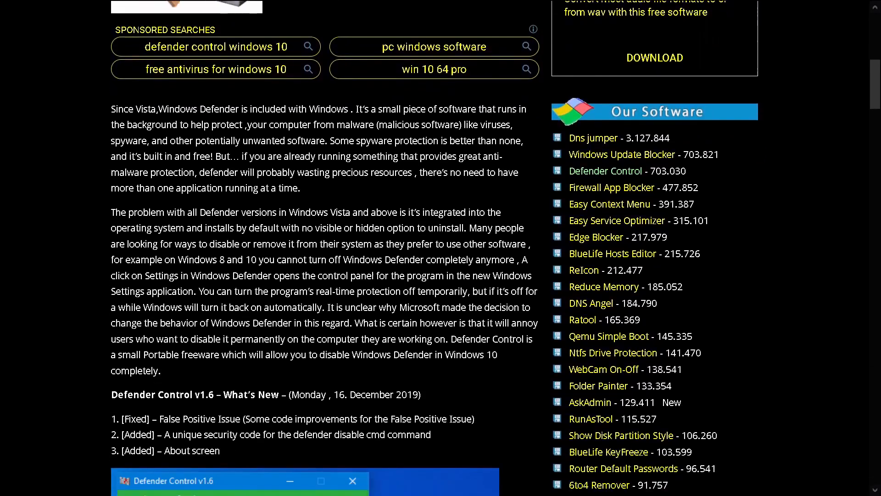
scroll("down", 3)
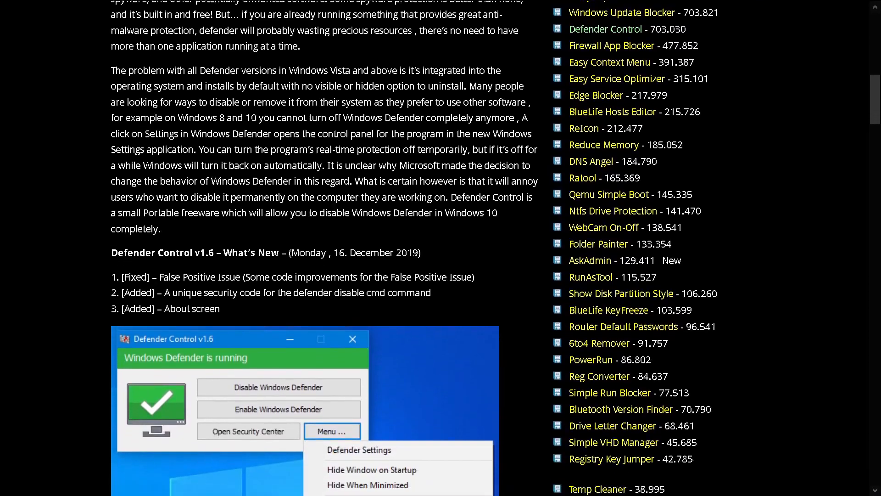
scroll("down", 3)
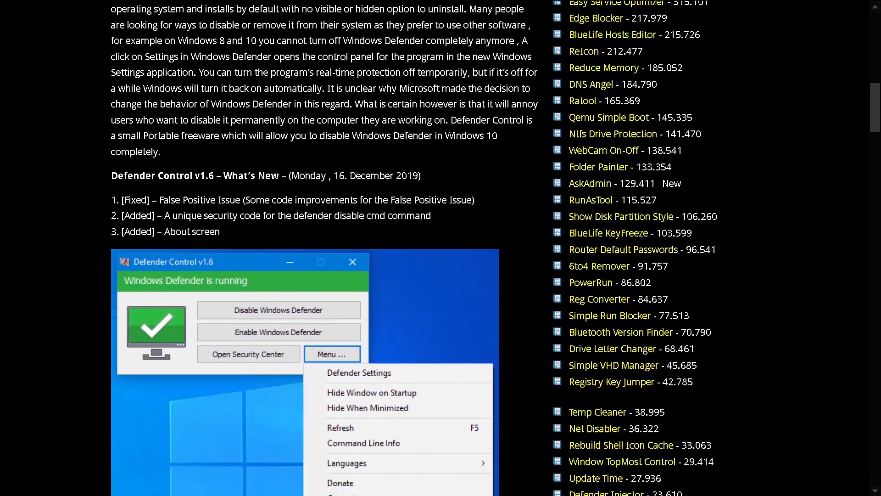
scroll("down", 3)
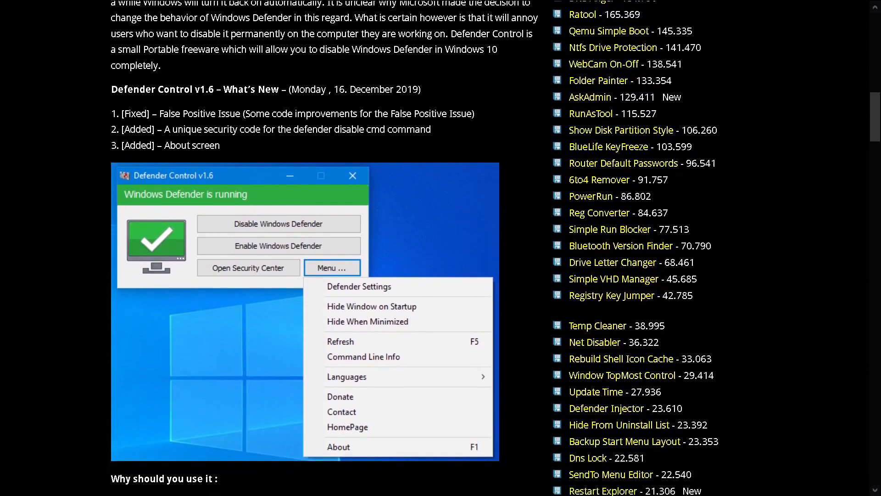
scroll("down", 3)
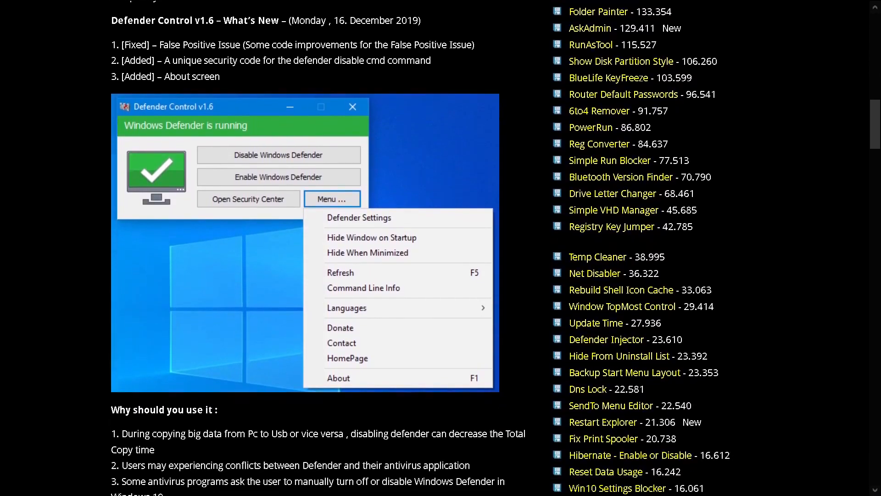
scroll("down", 3)
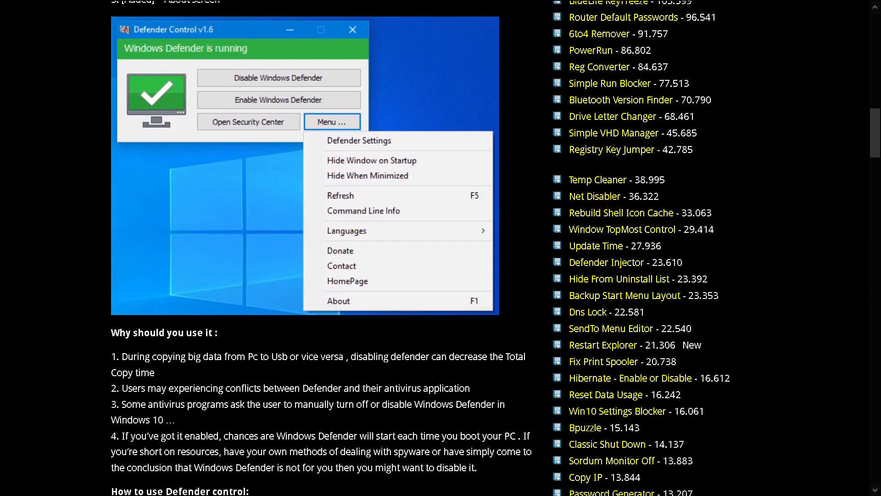
scroll("down", 3)
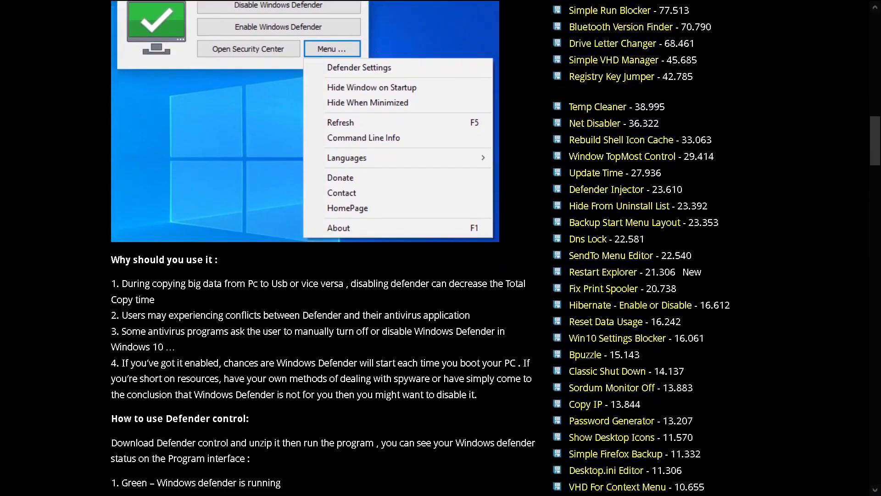
scroll("down", 3)
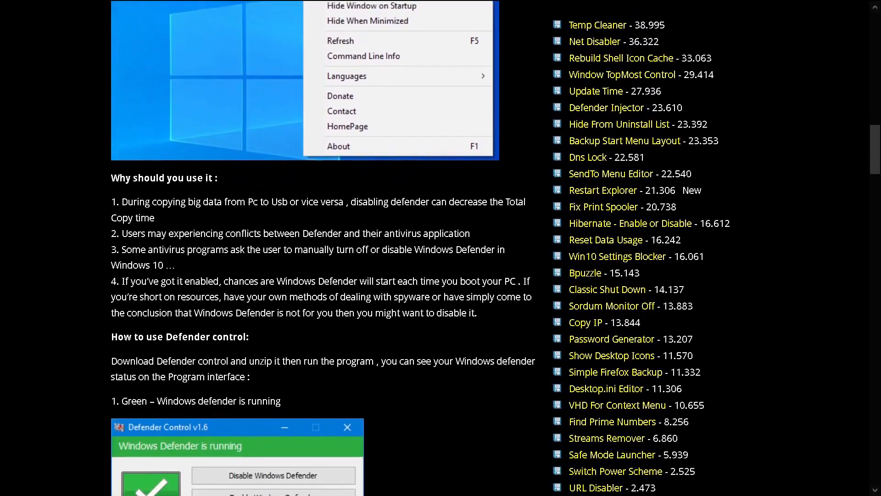
scroll("down", 3)
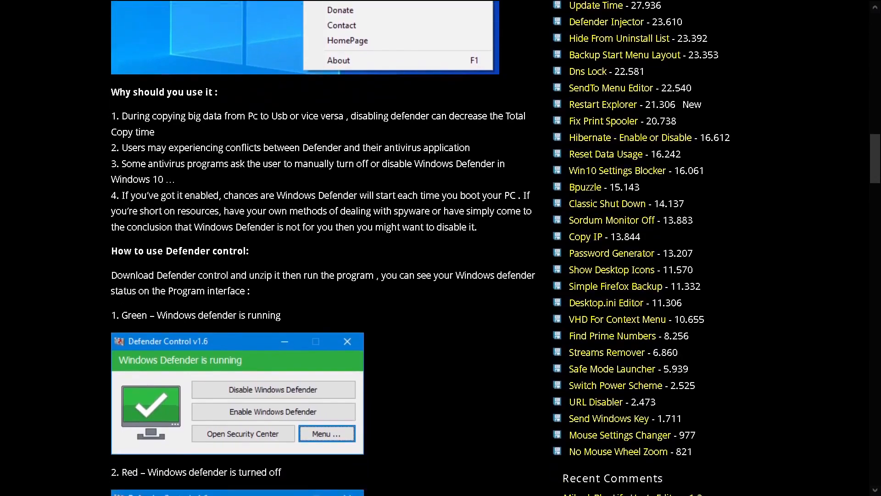
scroll("down", 3)
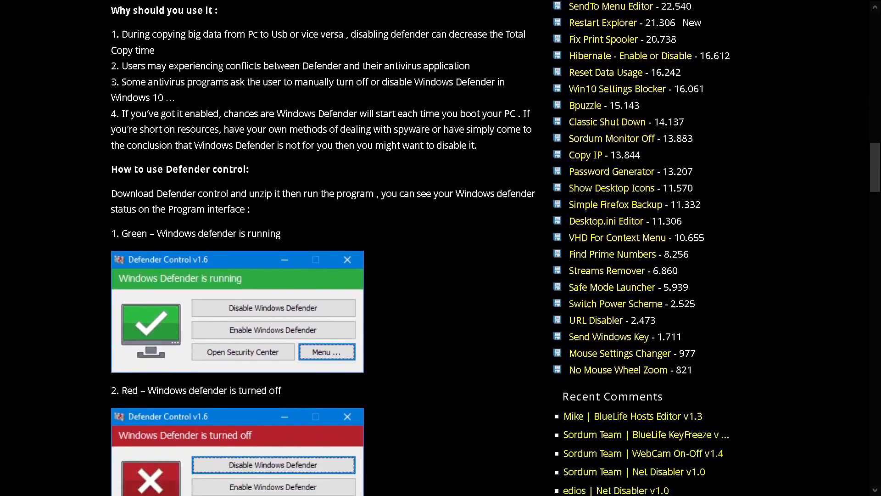
scroll("down", 3)
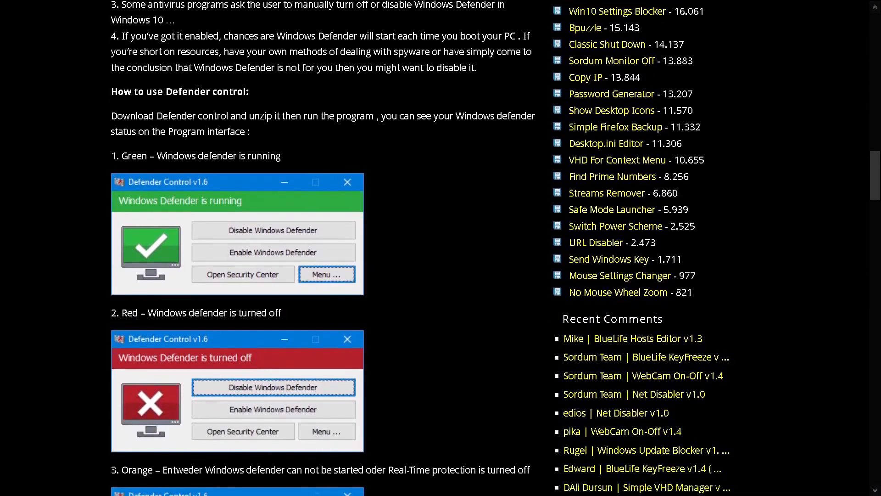
scroll("down", 3)
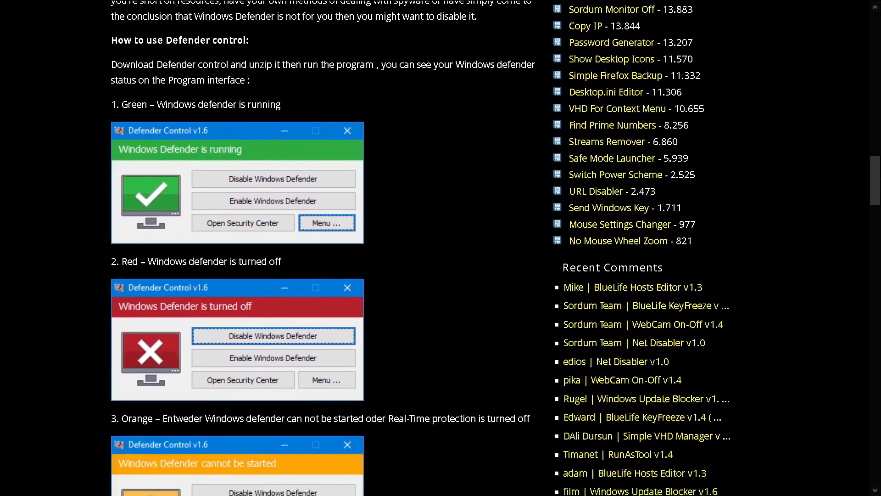
scroll("down", 3)
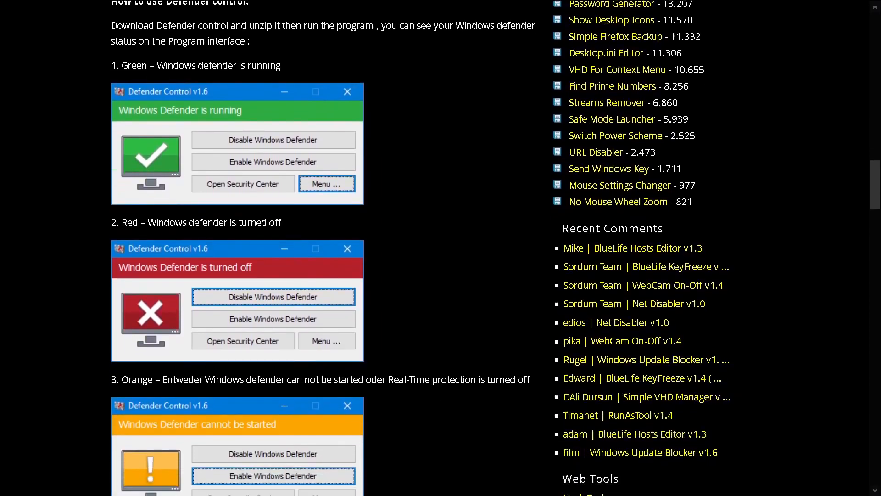
scroll("down", 3)
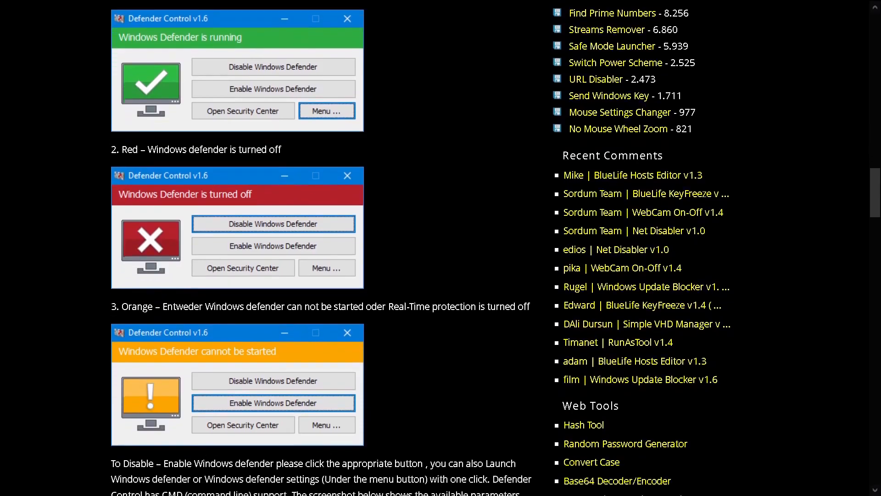
scroll("down", 3)
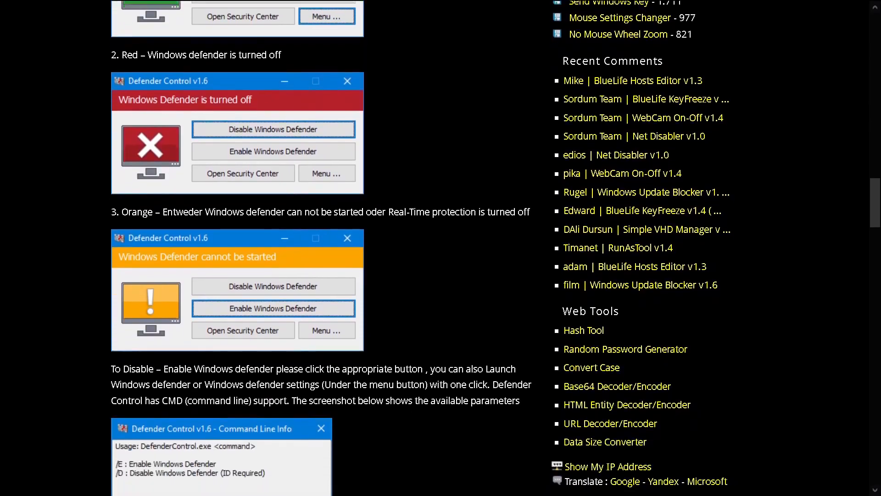
scroll("down", 3)
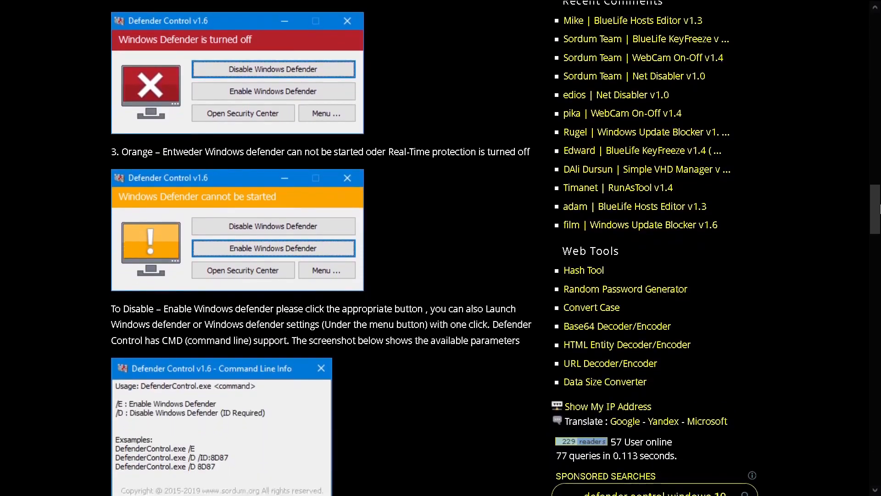
scroll("down", 3)
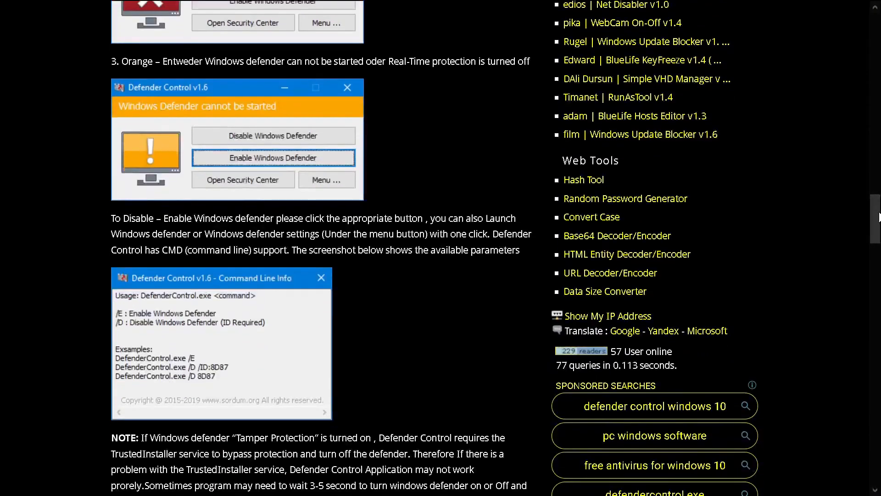
scroll("down", 3)
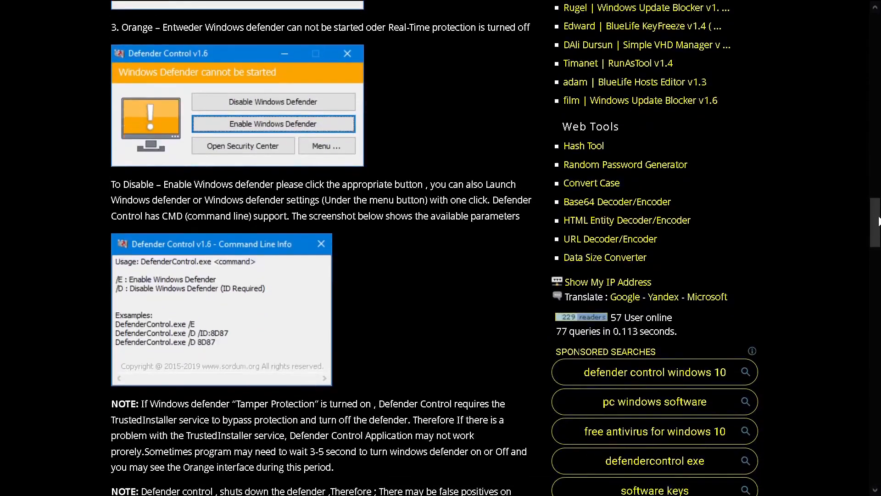
scroll("down", 3)
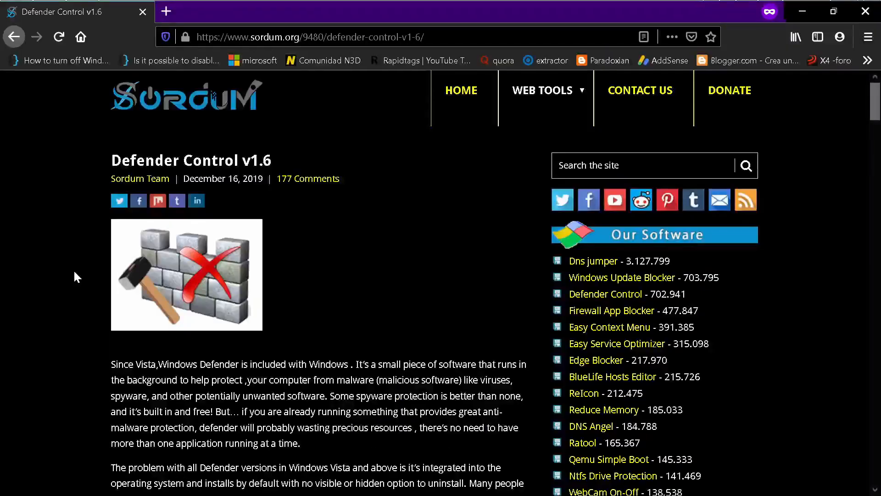
scroll("down", 3)
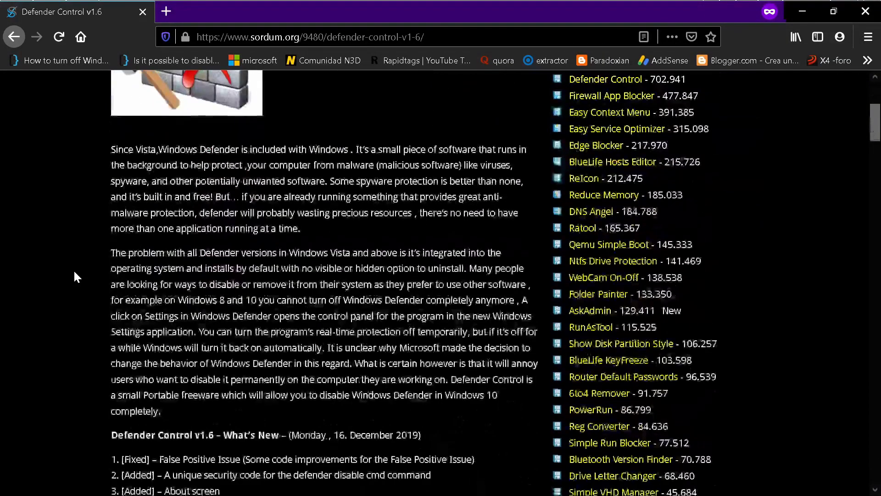
scroll("down", 3)
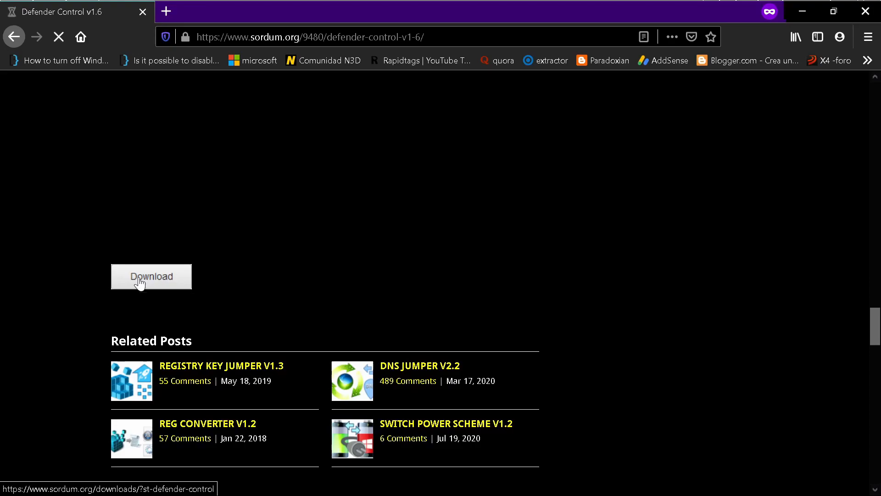
left_click(151, 276)
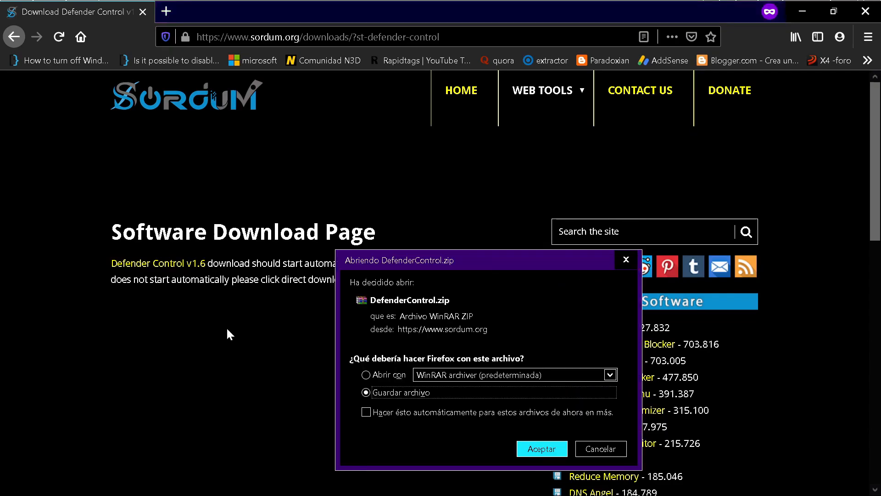
mouse_move(432, 396)
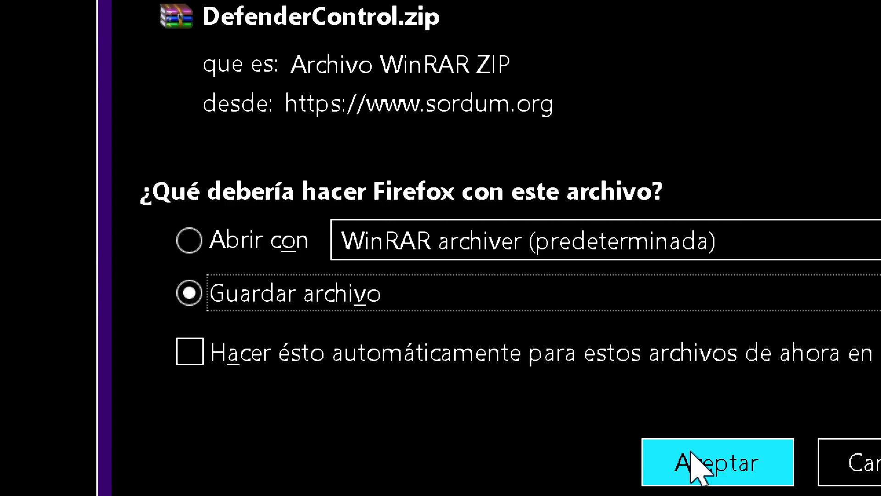
Accept 'Guardar archivo' to save DefenderControl.zip.
left_click(718, 463)
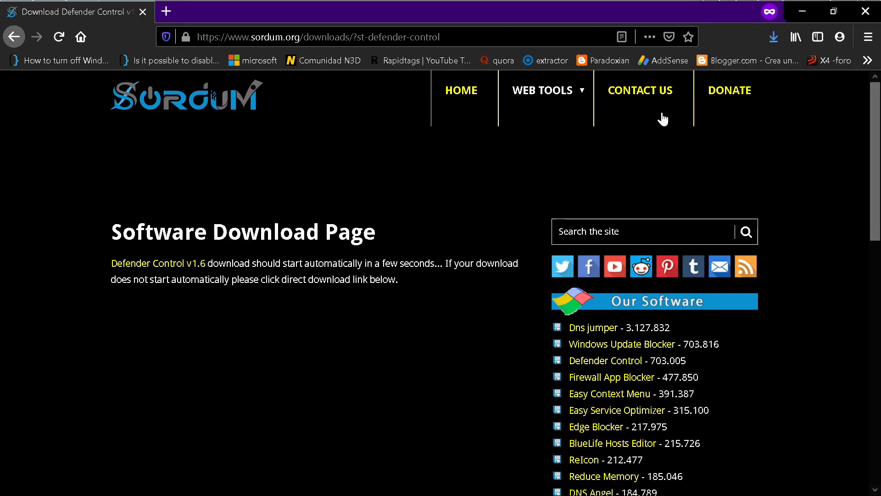
mouse_move(705, 49)
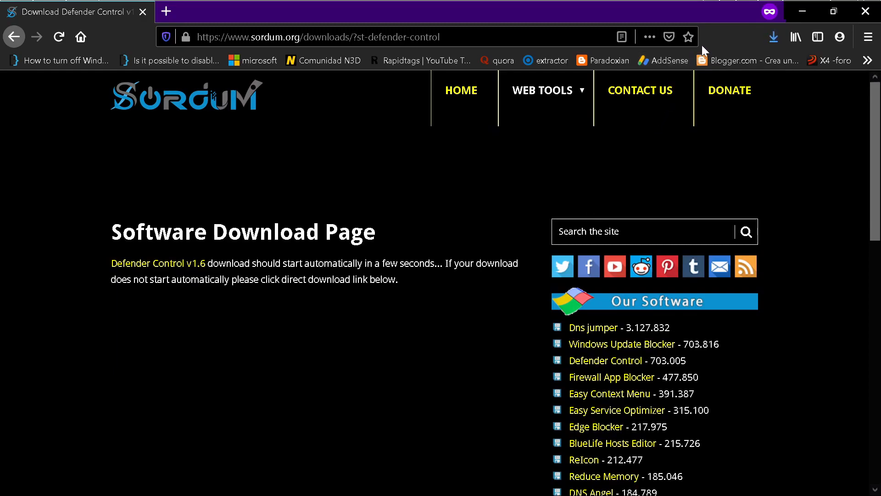
mouse_move(548, 141)
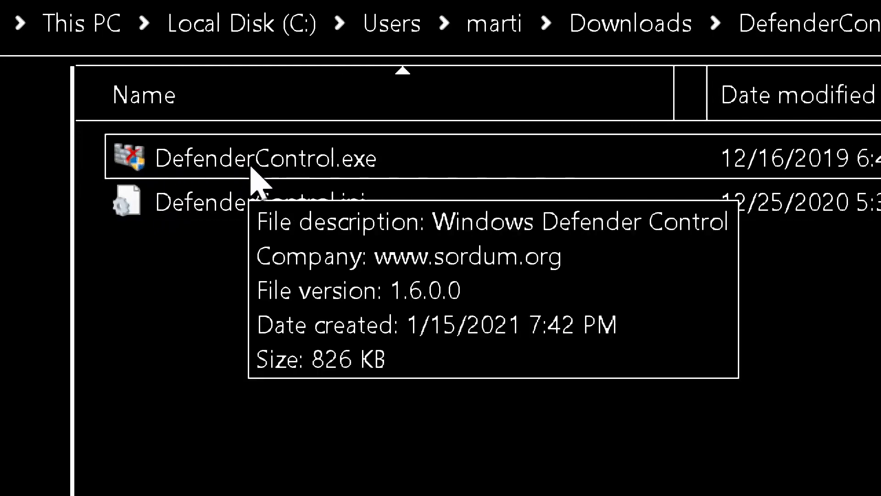
Run DefenderControl.exe as administrator from the extracted Downloads folder to open Defender Control.
right_click(253, 159)
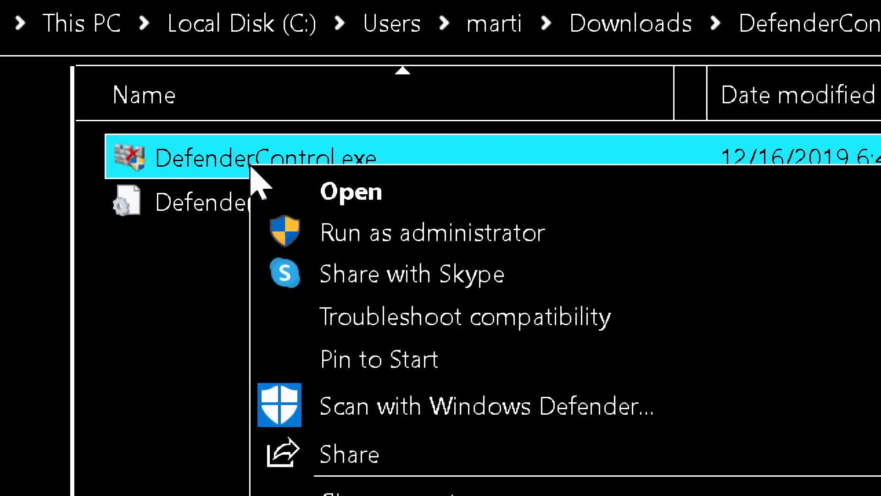
mouse_move(321, 279)
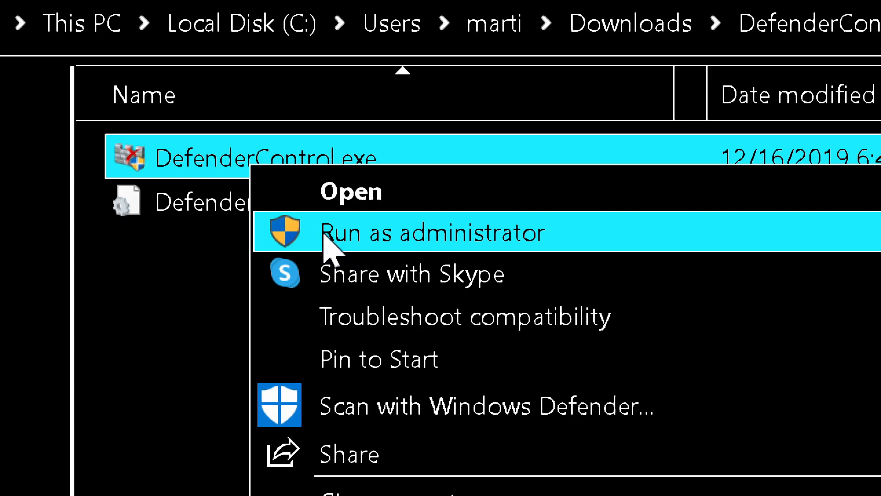
left_click(432, 233)
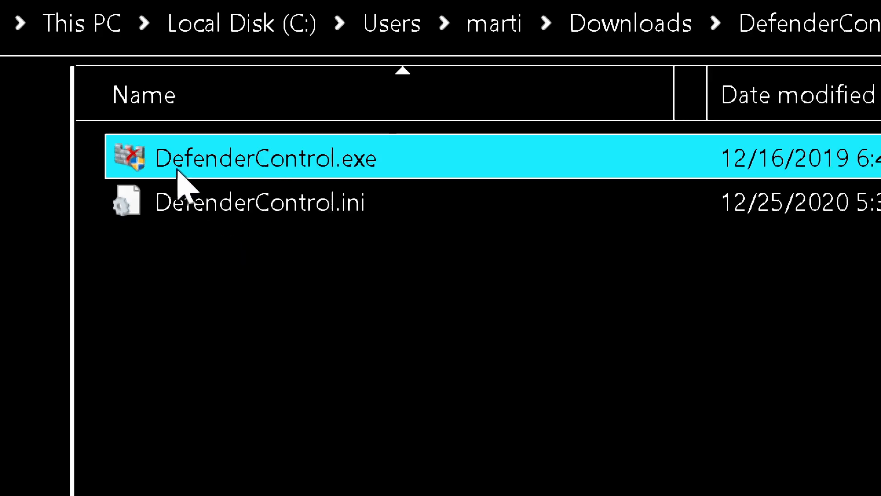
mouse_move(133, 182)
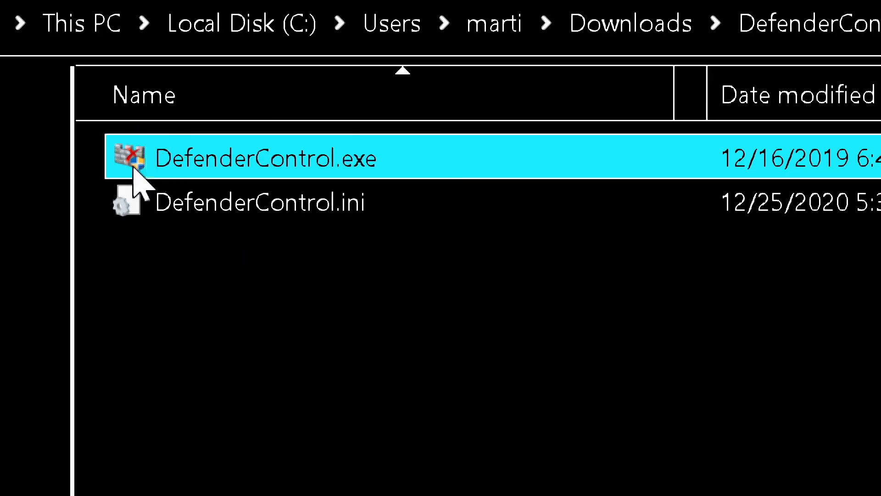
mouse_move(214, 179)
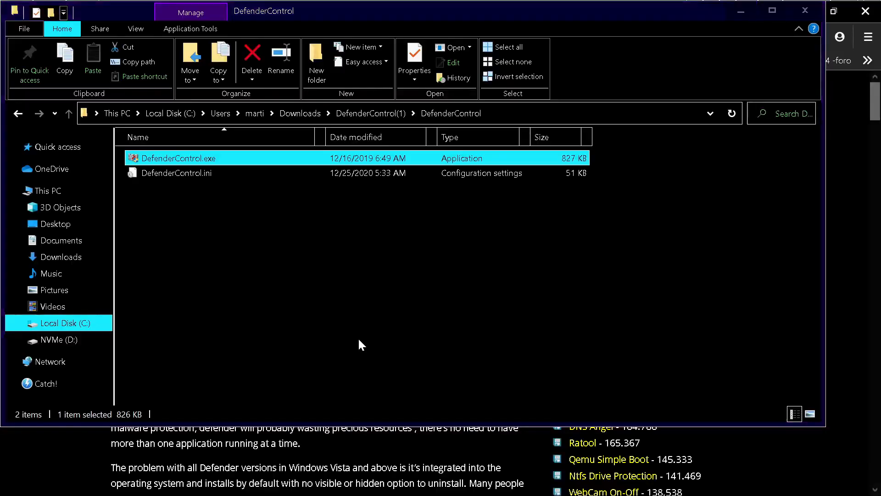
double_click(178, 158)
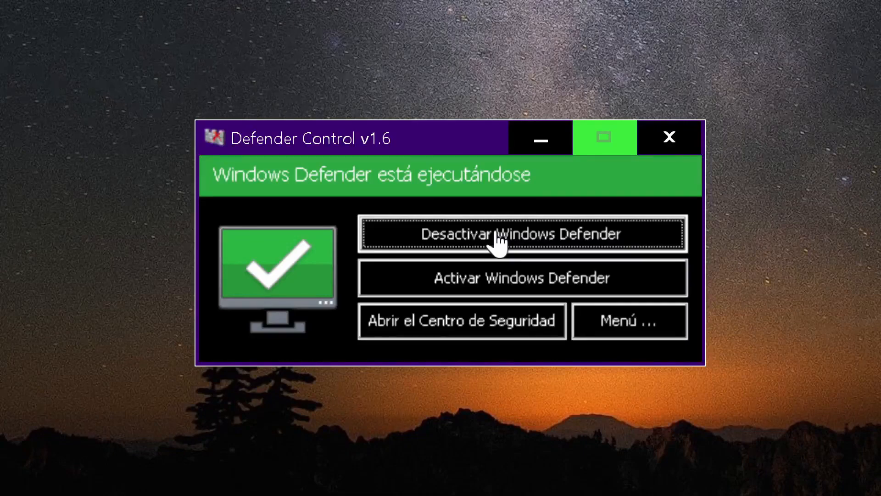
mouse_move(492, 264)
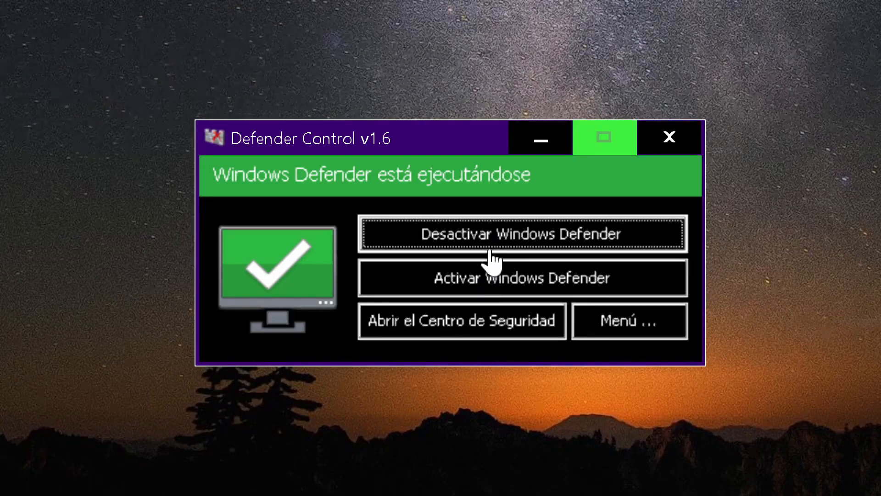
Use 'Desactivar Windows Defender' to turn Defender off, reaching the red desactivado status.
left_click(499, 238)
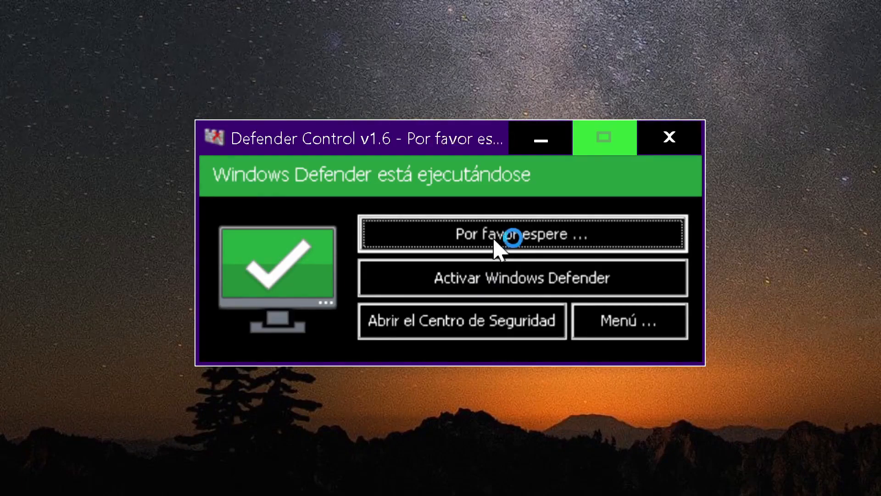
left_click(521, 234)
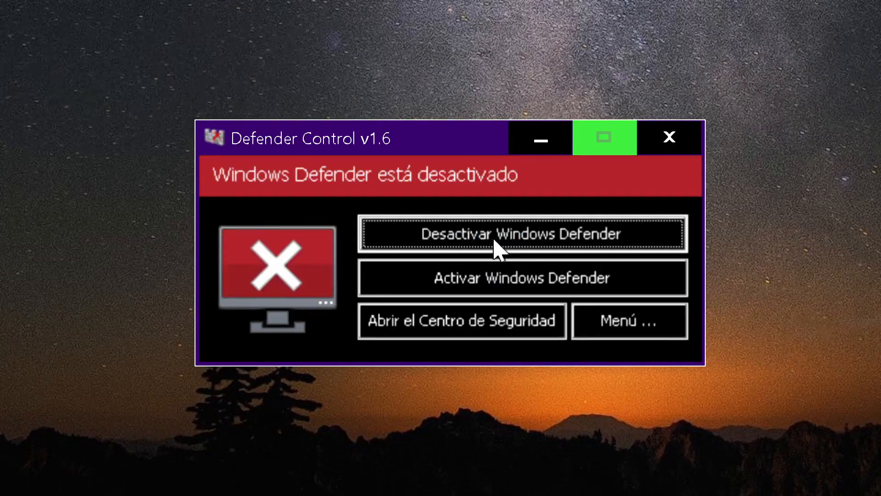
left_click(522, 278)
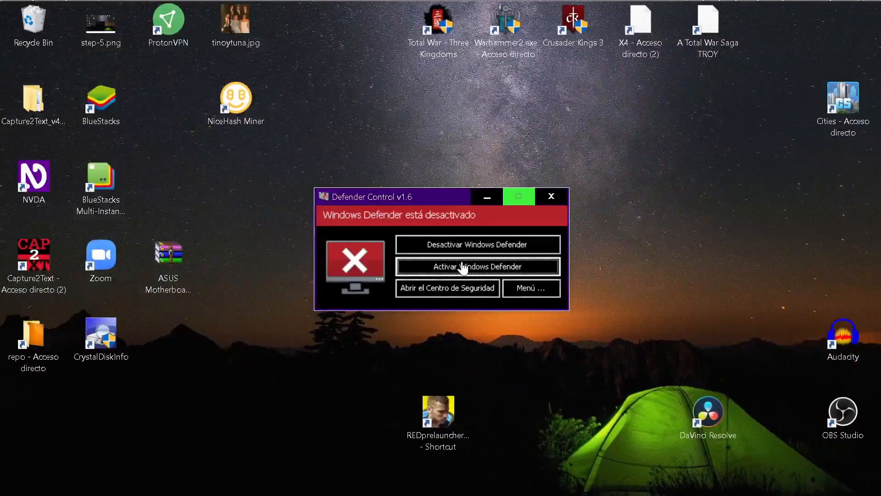
Open Windows Security's Virus & threat protection page to confirm the service stopped.
left_click(14, 12)
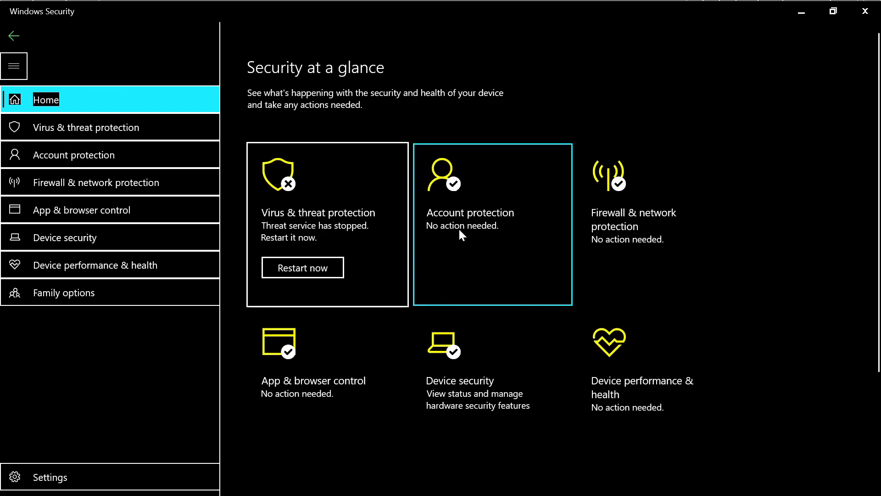
left_click(85, 127)
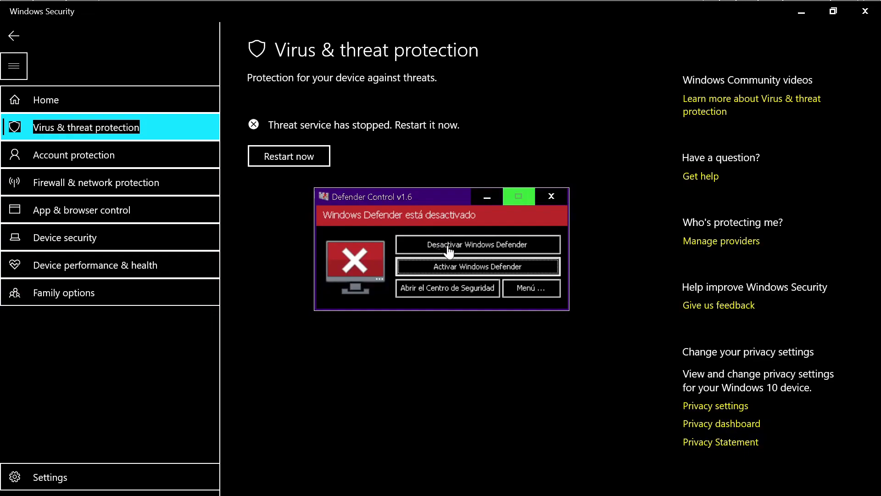
mouse_move(450, 274)
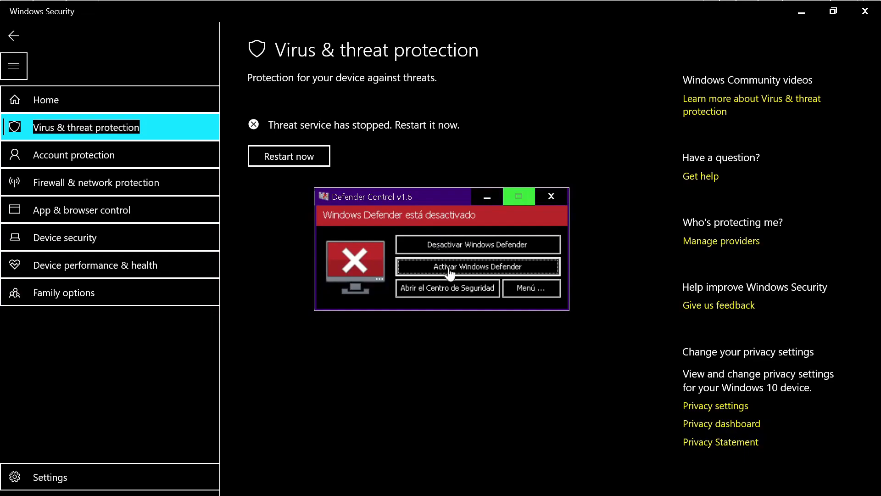
left_click(478, 266)
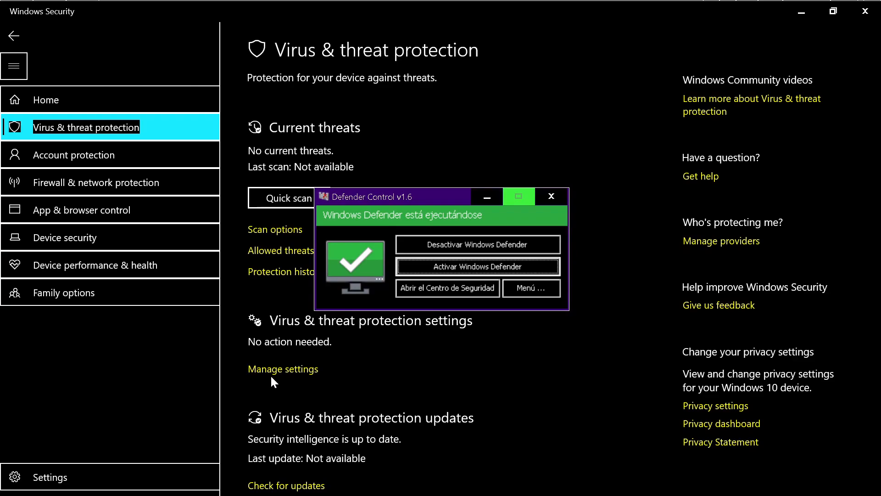
mouse_move(373, 260)
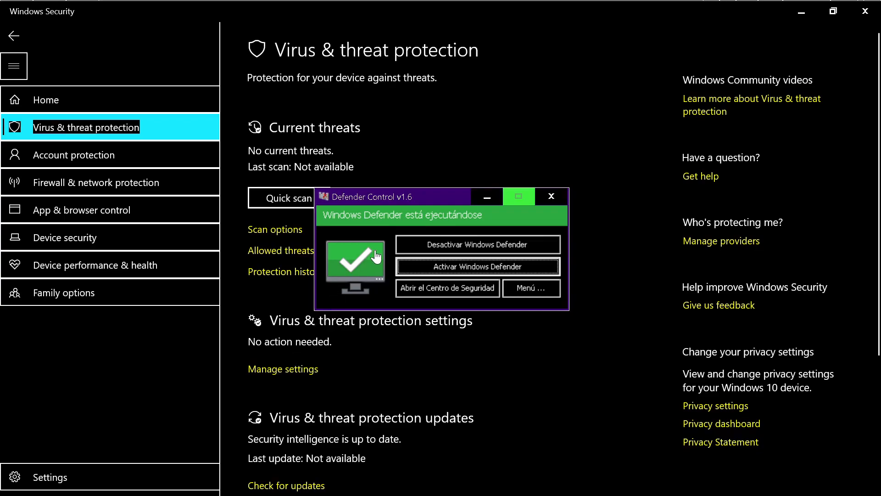
left_click(477, 244)
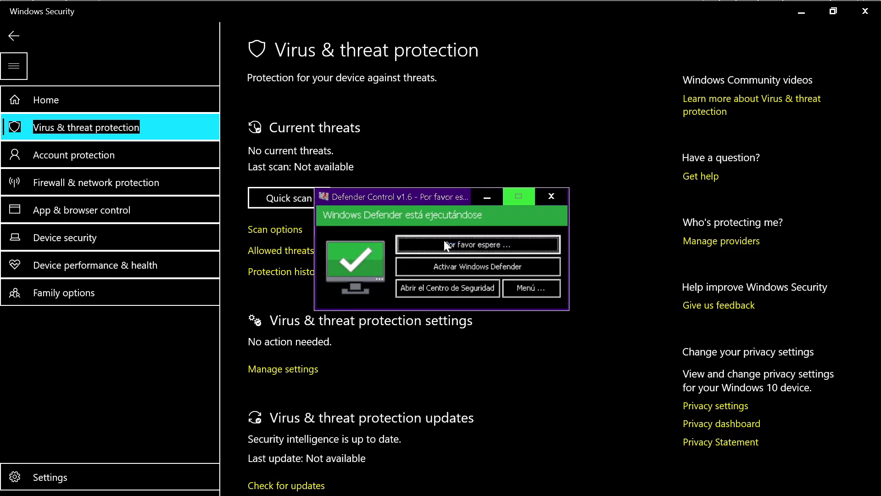
left_click(477, 244)
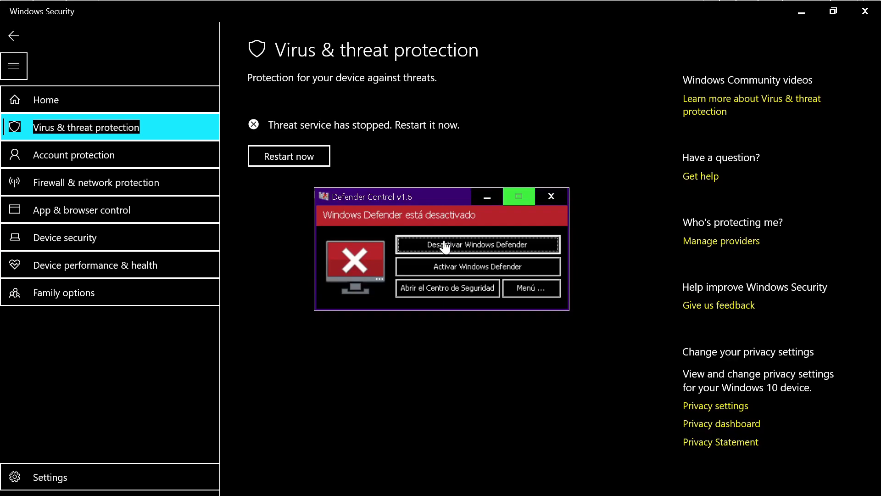